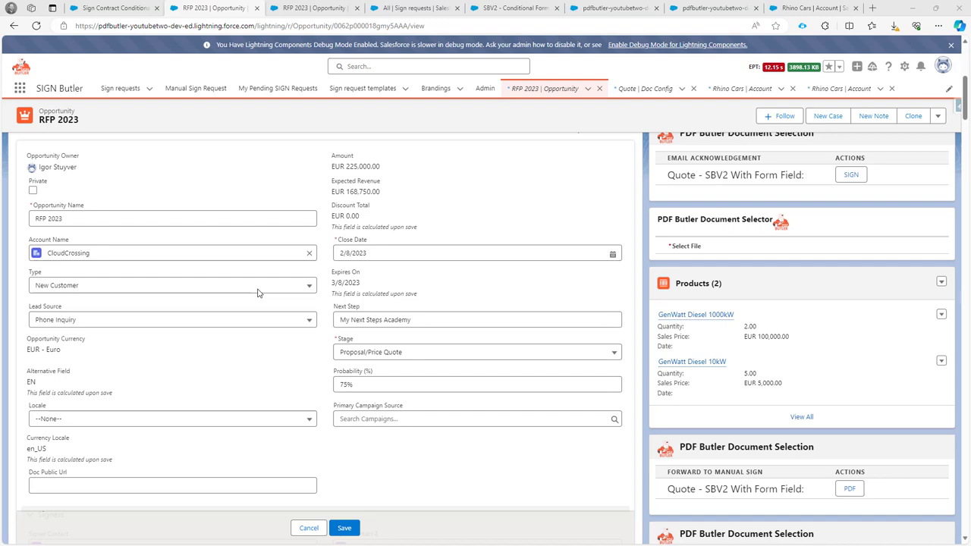
Step: Check the opportunity Type options and inspect the OPP_TYPE merge field in the Word template
click(172, 285)
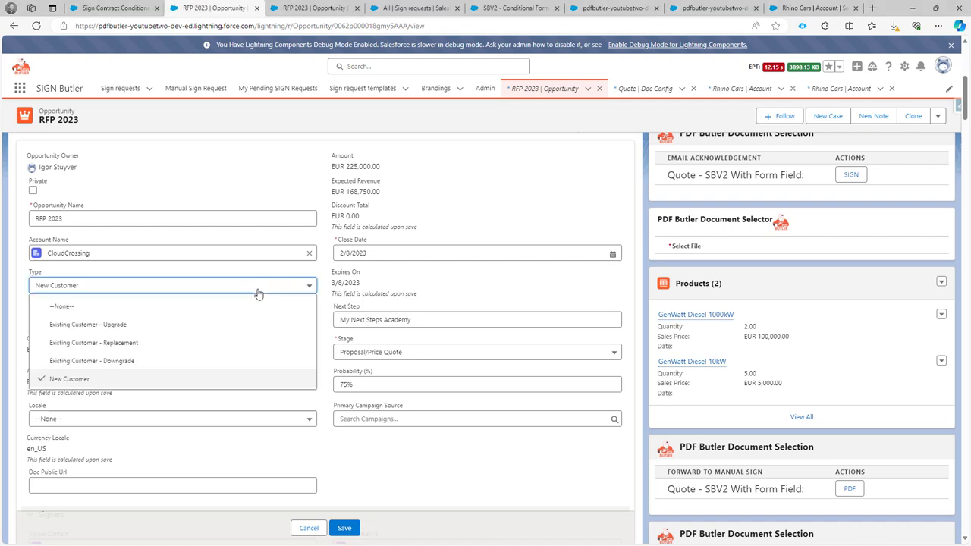
mouse_move(68, 295)
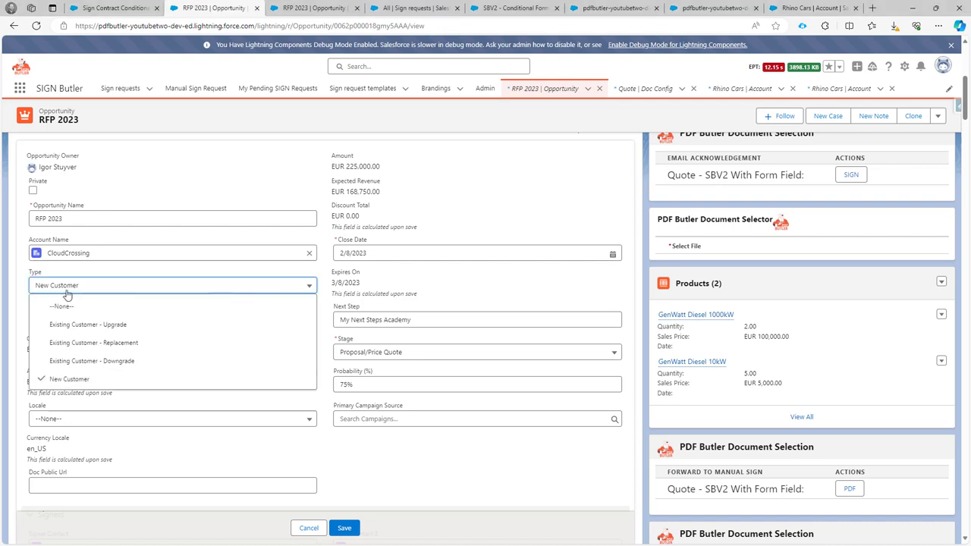
mouse_move(55, 286)
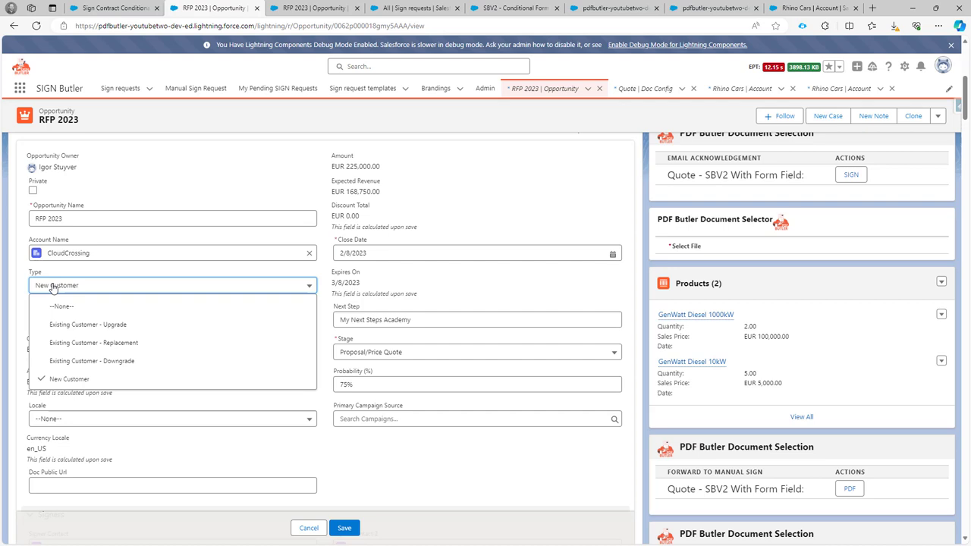
mouse_move(56, 289)
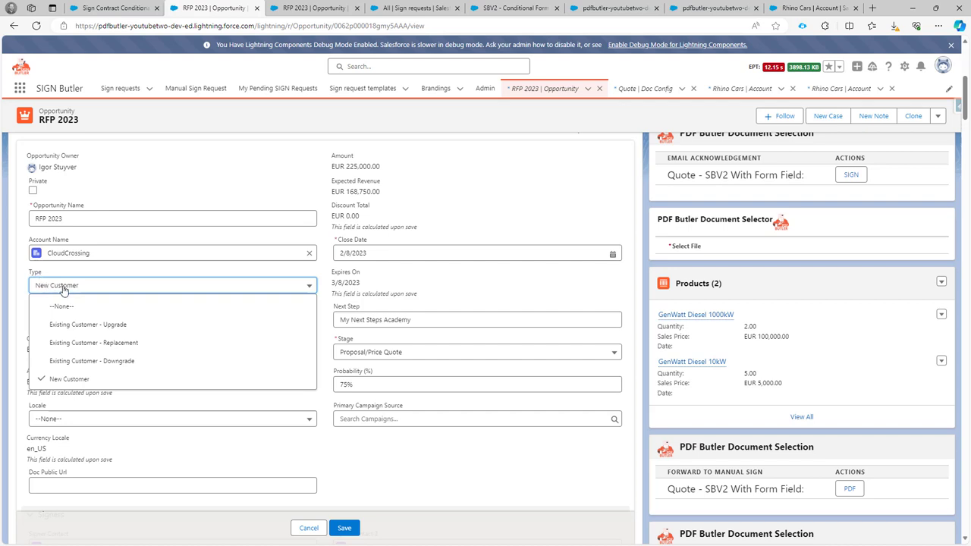
mouse_move(105, 328)
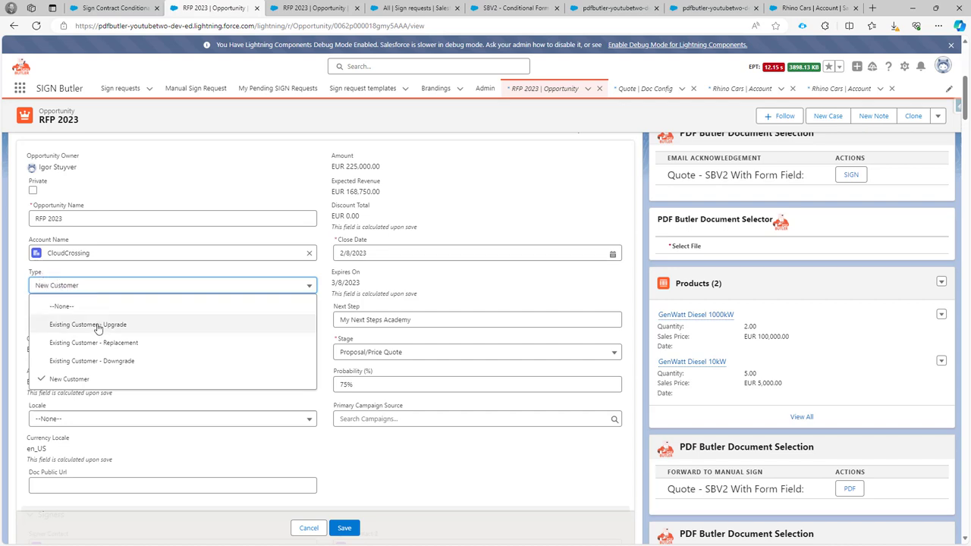
mouse_move(111, 325)
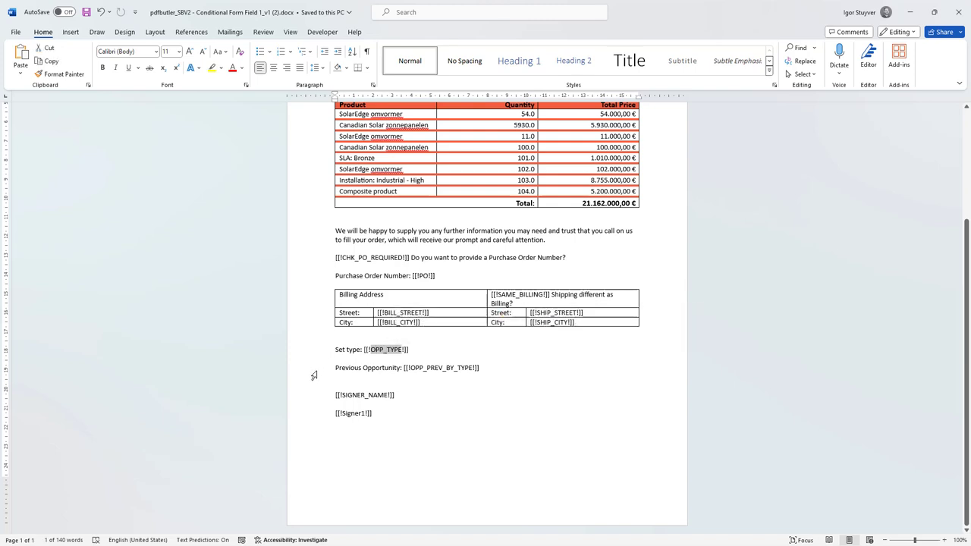
triple_click(406, 367)
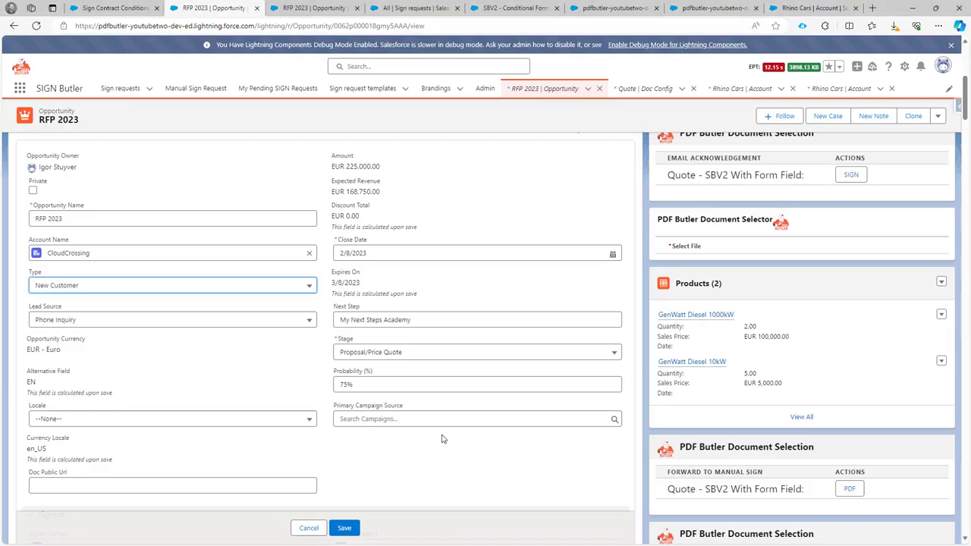
Step: Review the RFP 2023 opportunity's Type picklist values, still set to New Customer
click(173, 286)
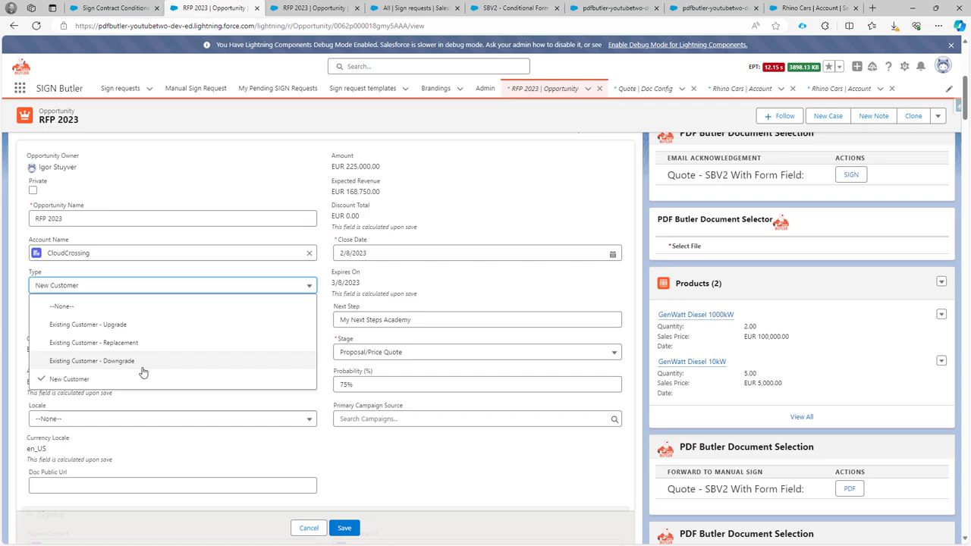
mouse_move(140, 369)
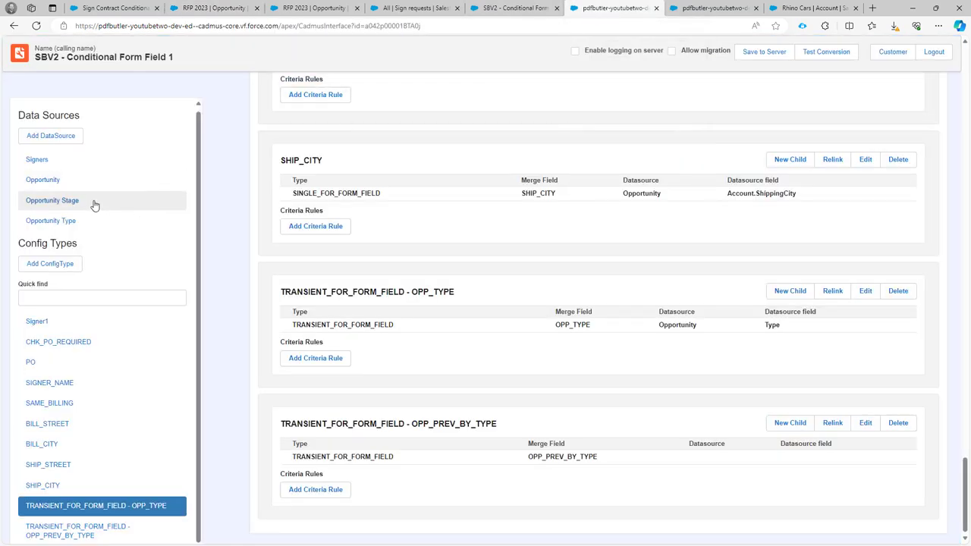
Step: Verify the Opportunity Type data source translates the Type picklist, then scroll to OPP_TYPE
click(51, 220)
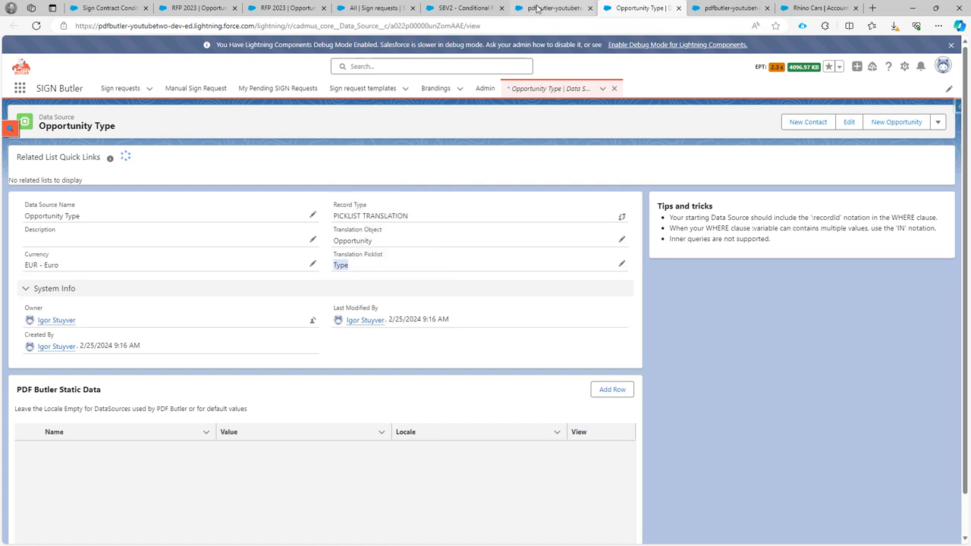
click(548, 9)
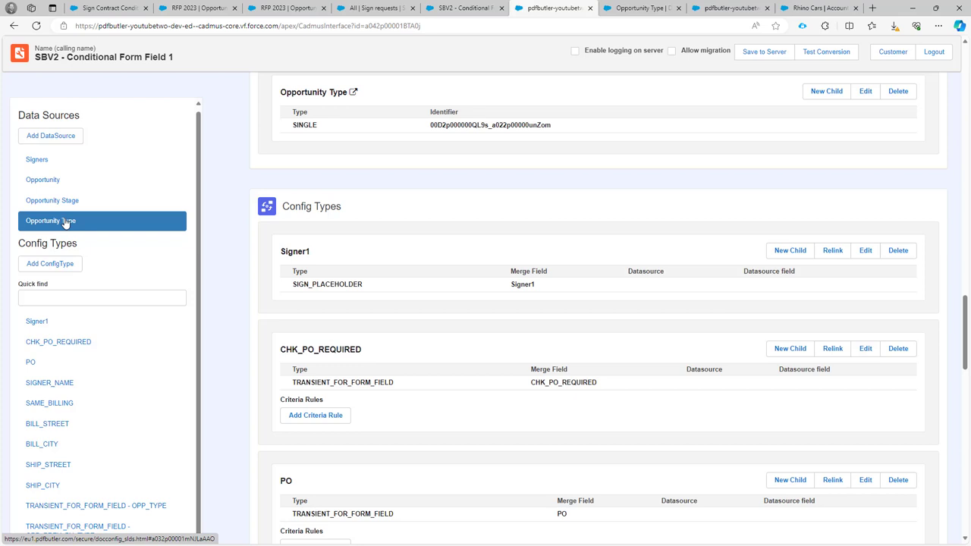
scroll(down, 3)
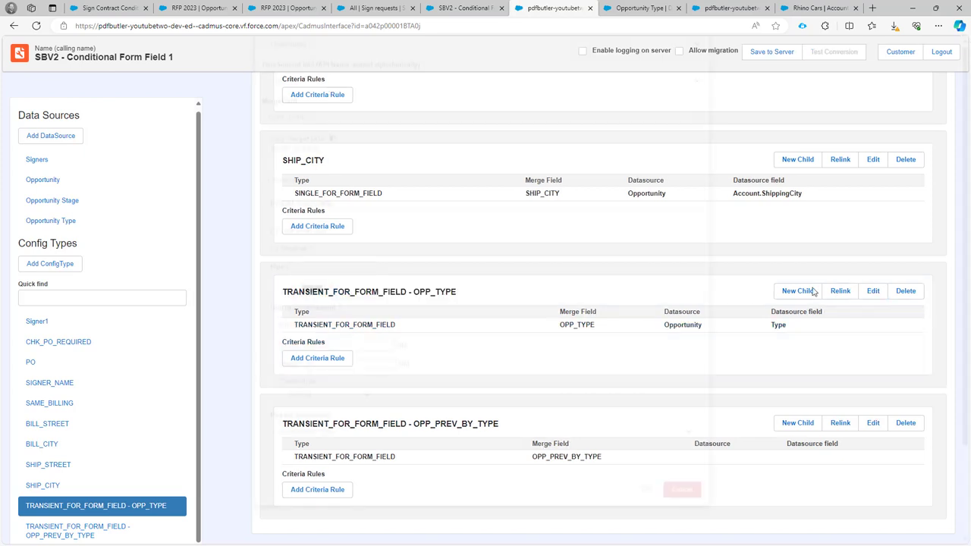
click(872, 291)
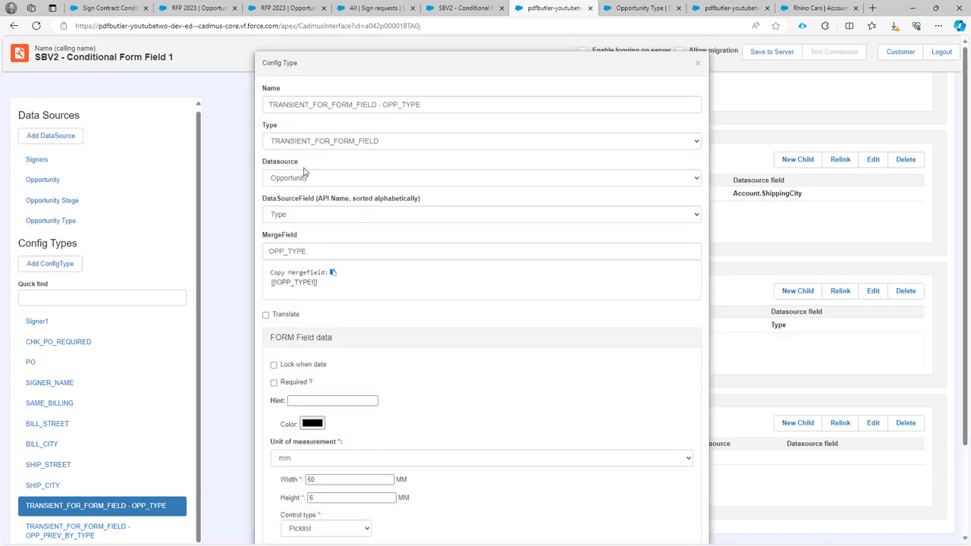
mouse_move(312, 149)
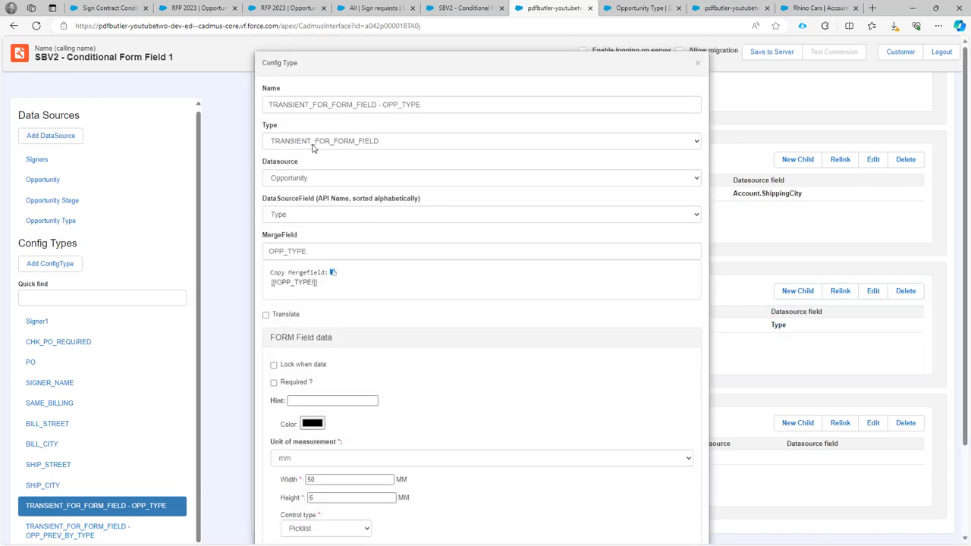
click(481, 141)
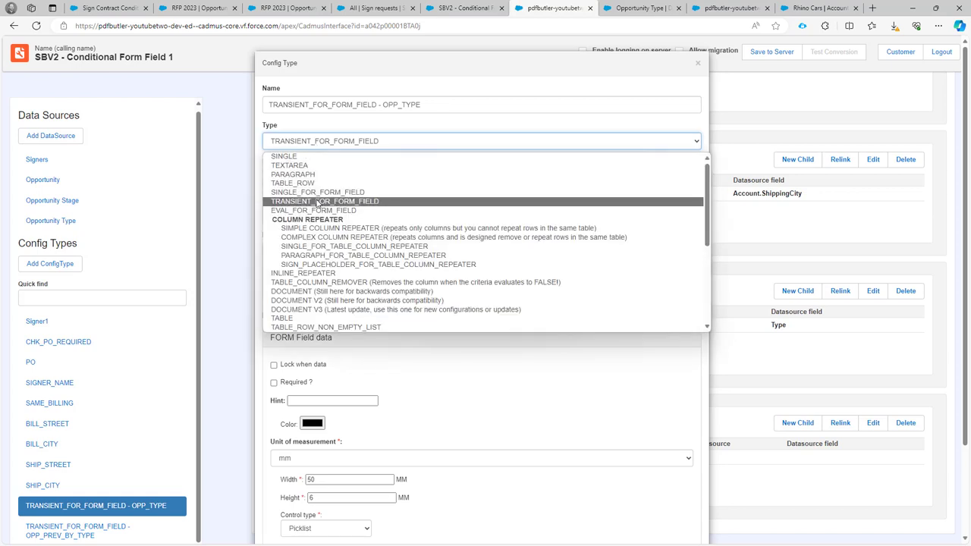
click(324, 201)
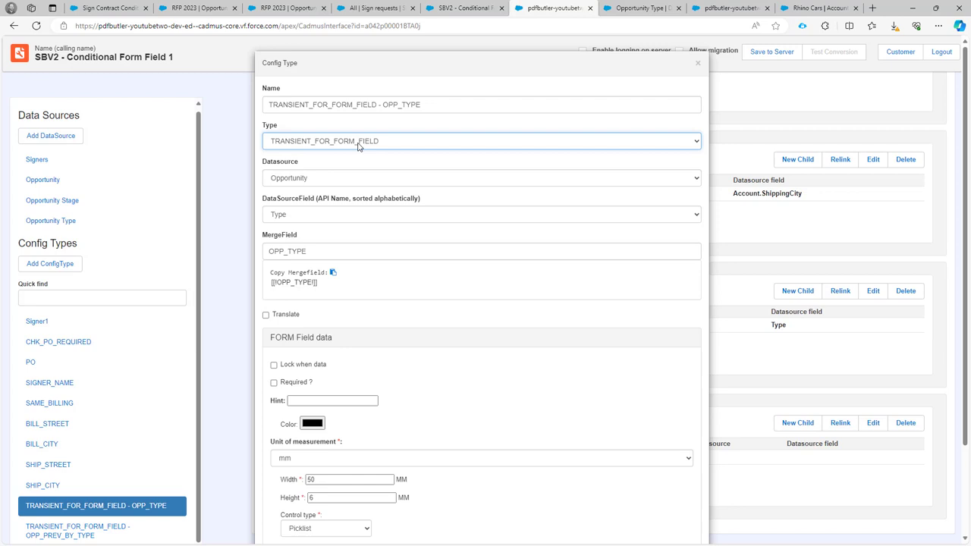
mouse_move(290, 188)
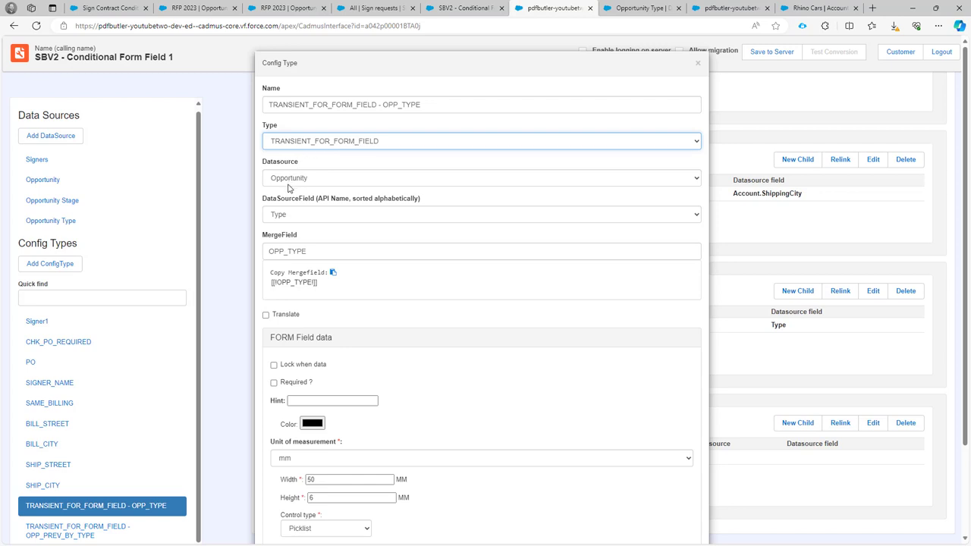
scroll(down, 3)
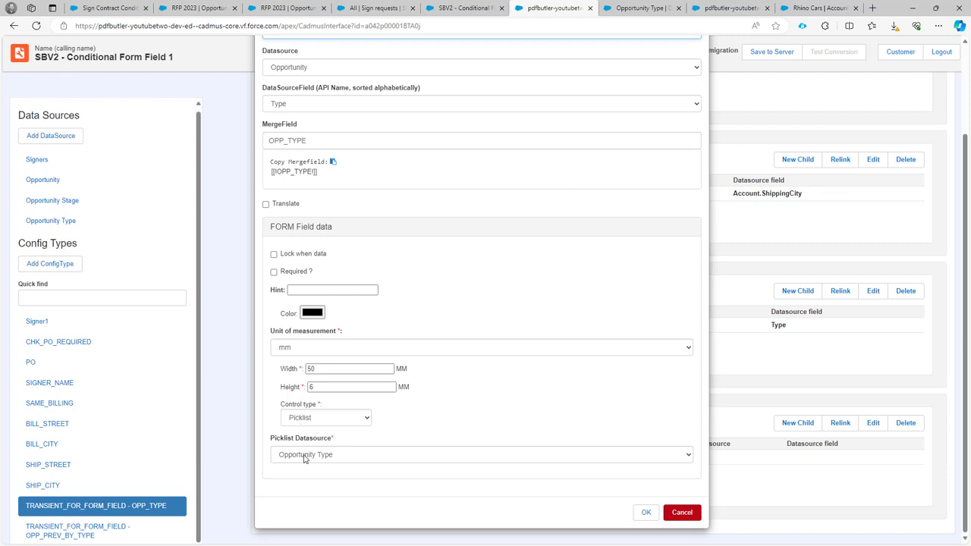
click(481, 455)
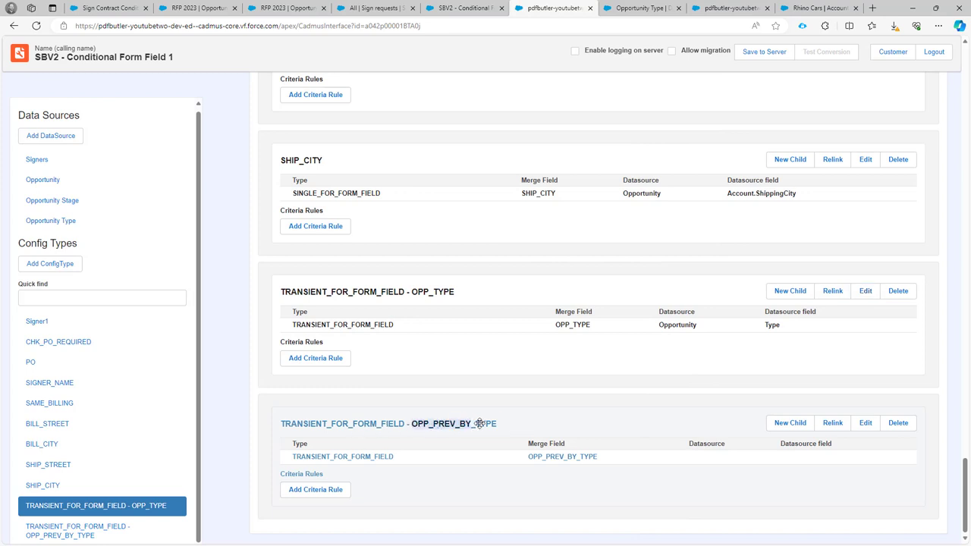
Step: Review OPP_PREV_BY_TYPE settings (text validation) and its New Customer conditional rule value
click(864, 422)
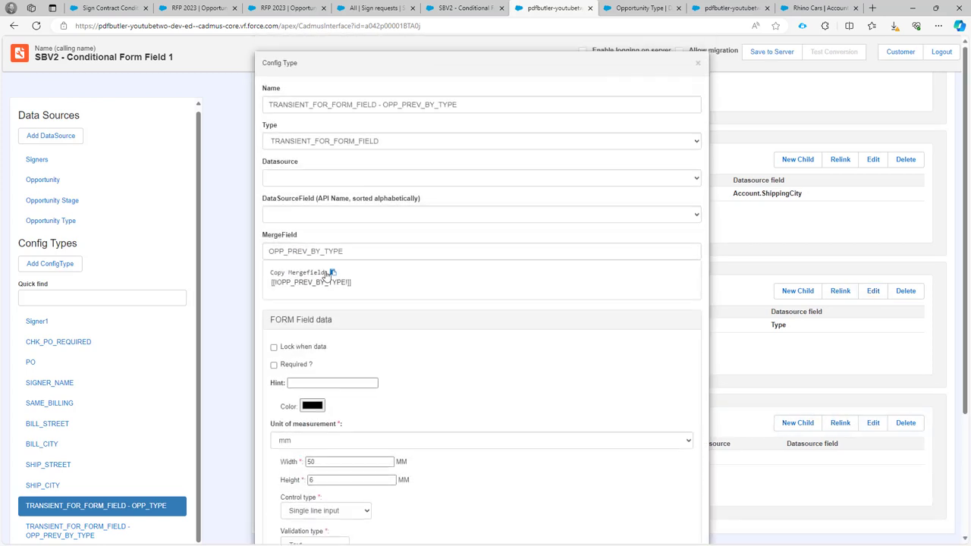
scroll(down, 3)
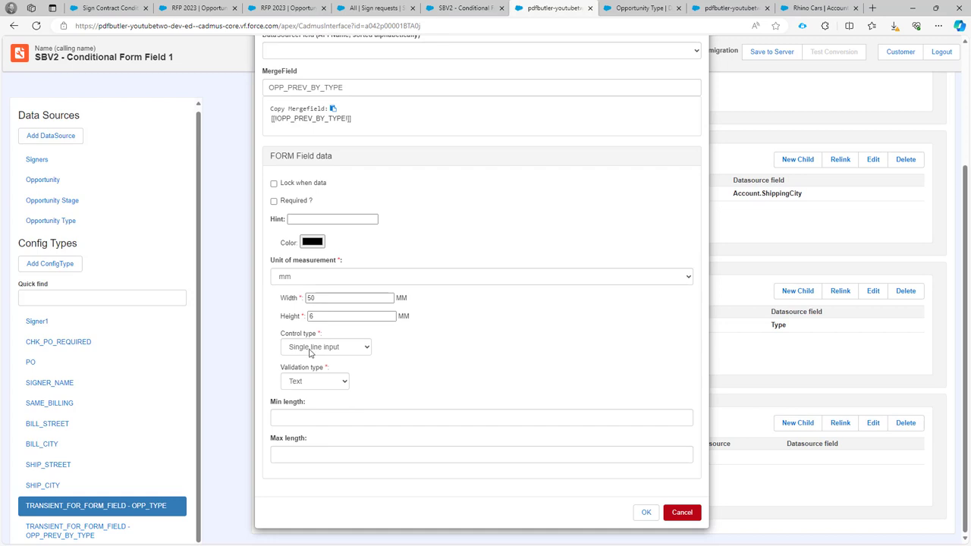
mouse_move(297, 385)
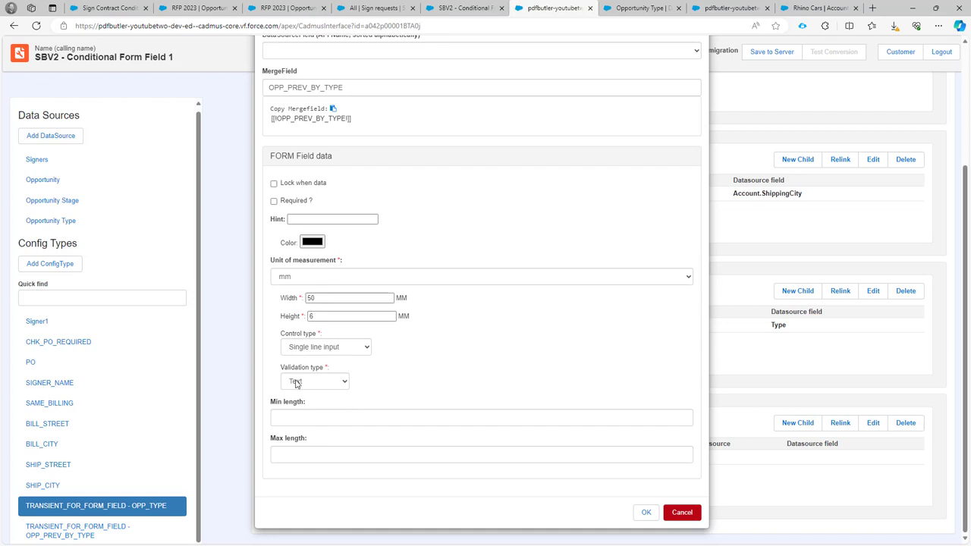
click(314, 381)
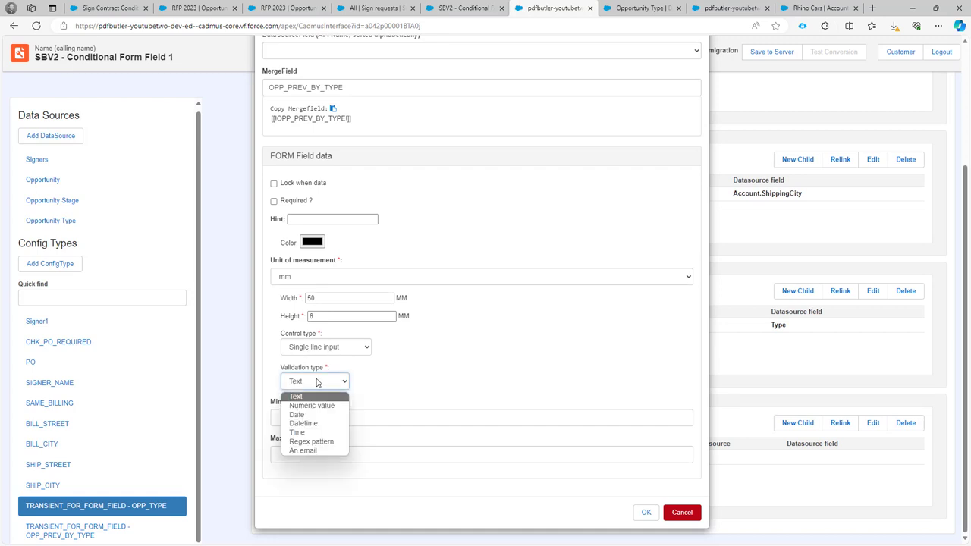
click(295, 396)
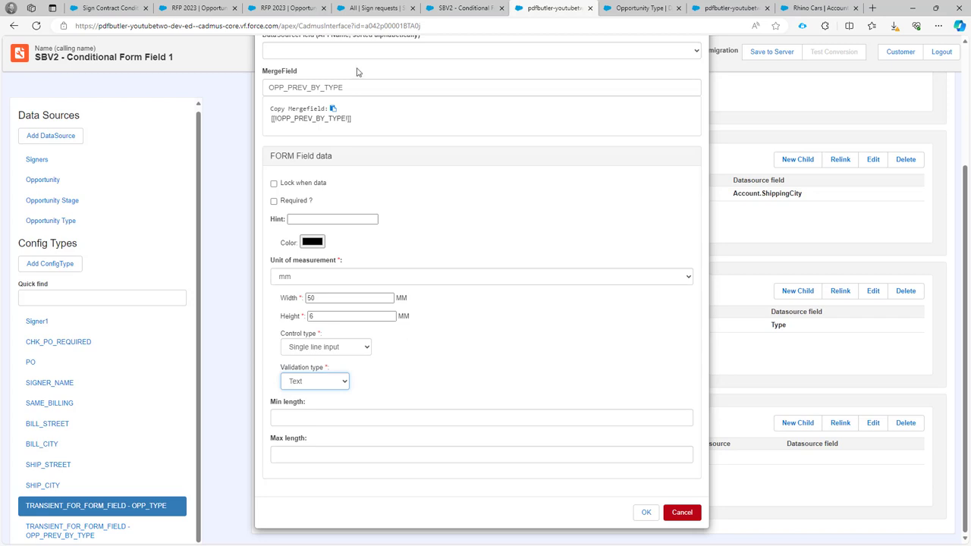
click(489, 83)
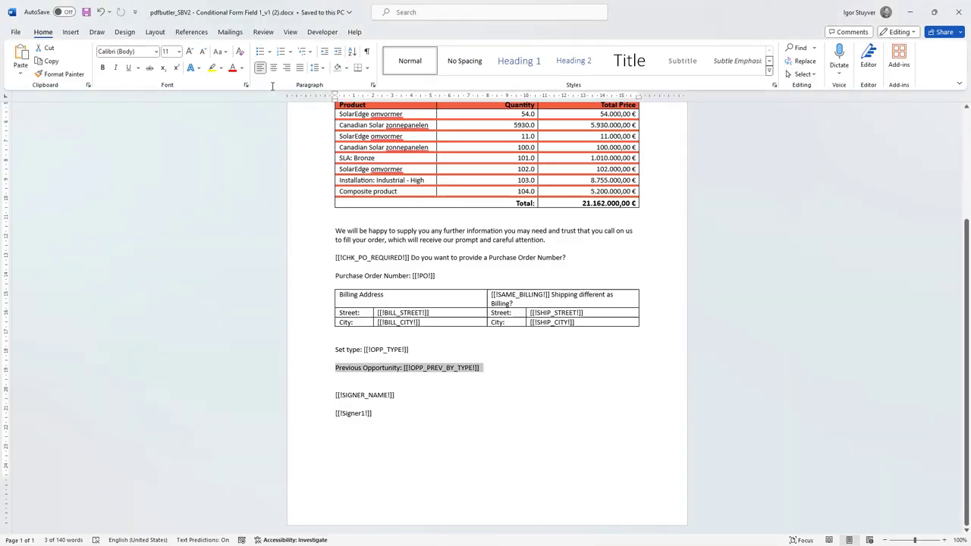
mouse_move(450, 375)
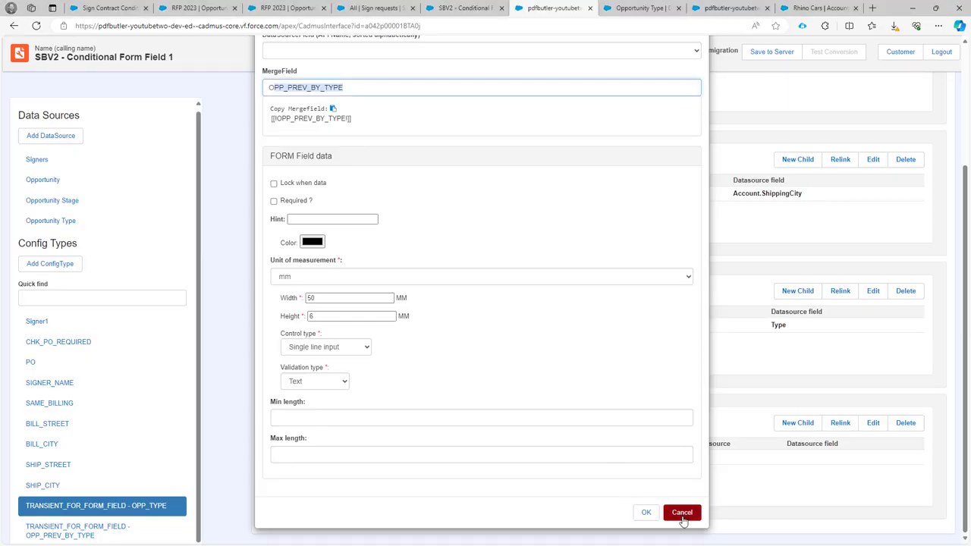
click(686, 512)
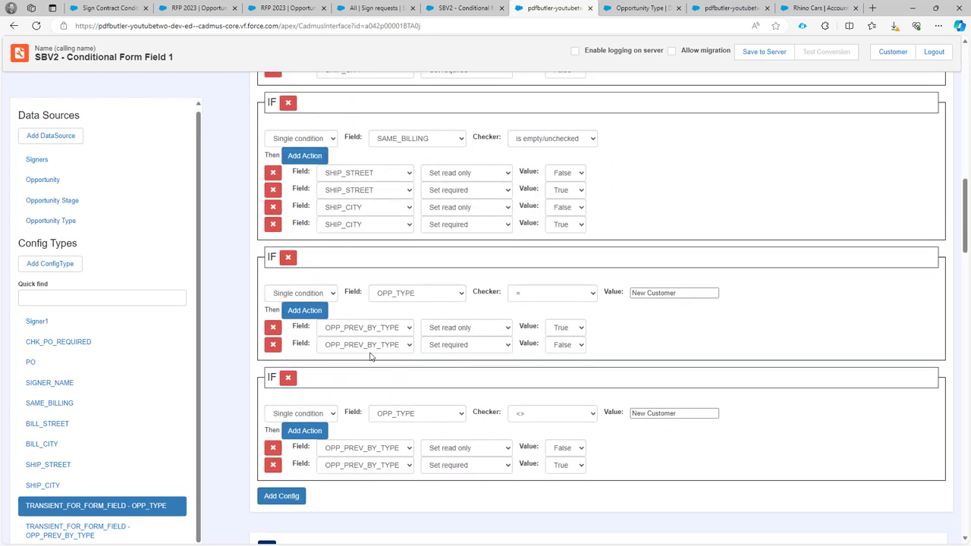
scroll(down, 3)
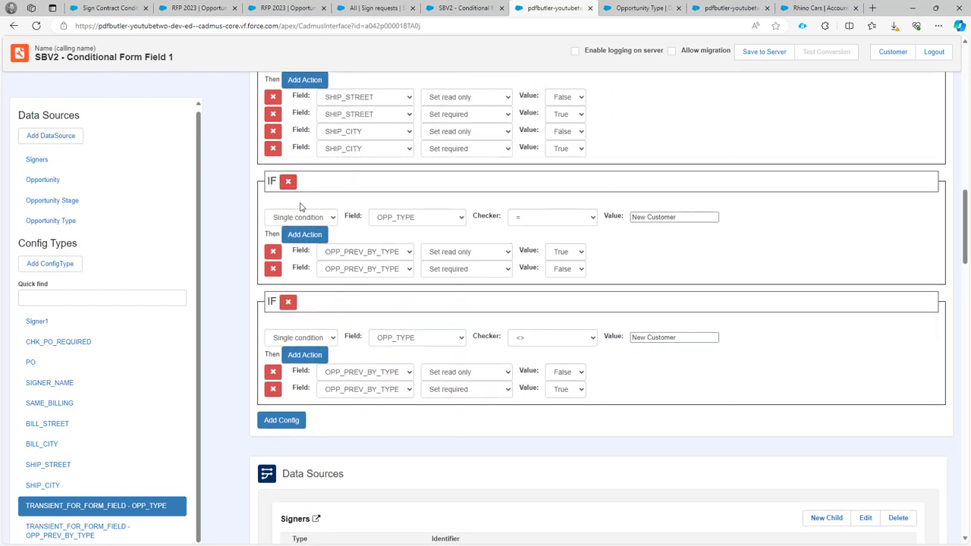
mouse_move(274, 388)
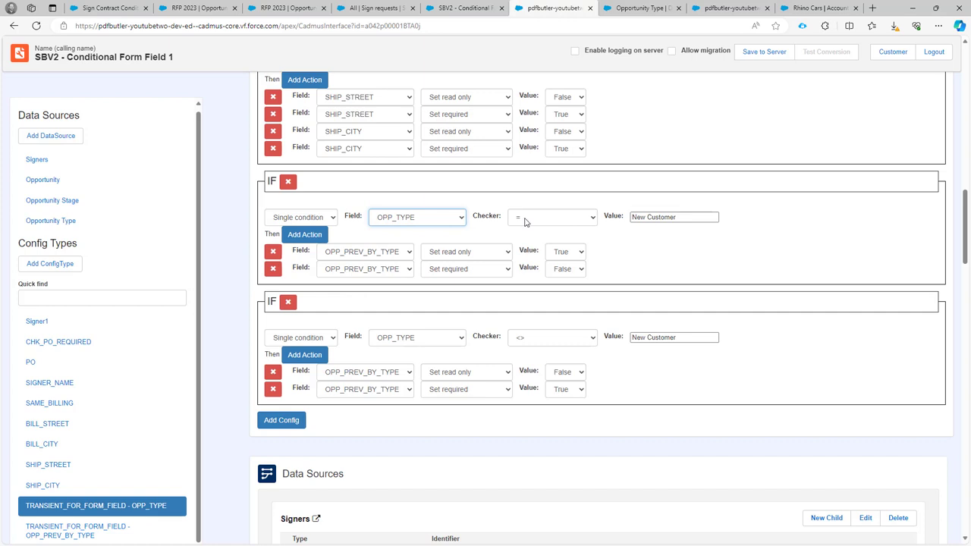
click(673, 217)
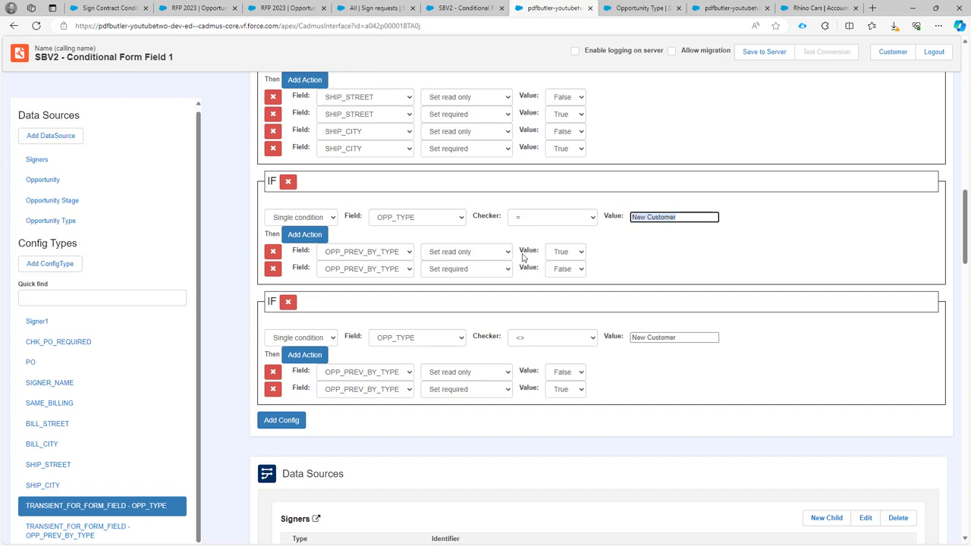
mouse_move(446, 265)
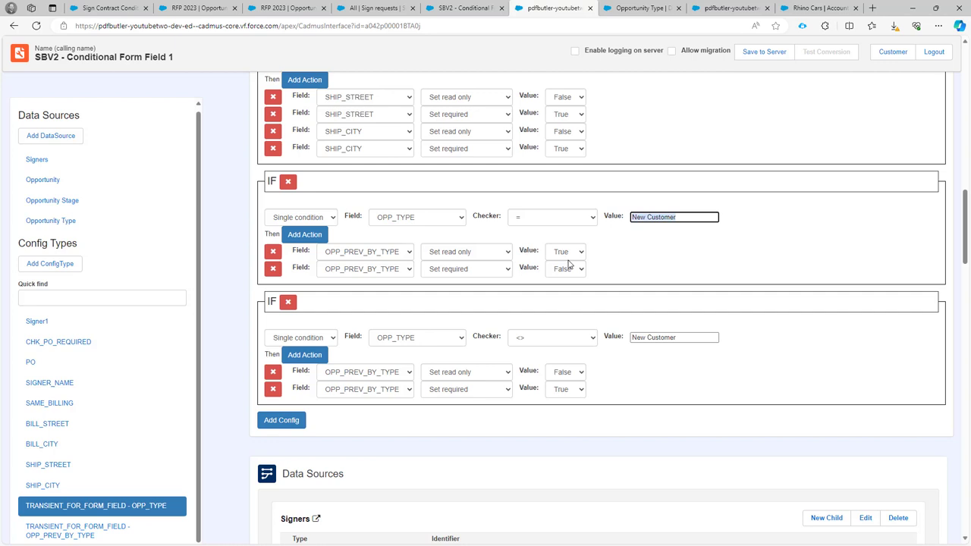
mouse_move(567, 269)
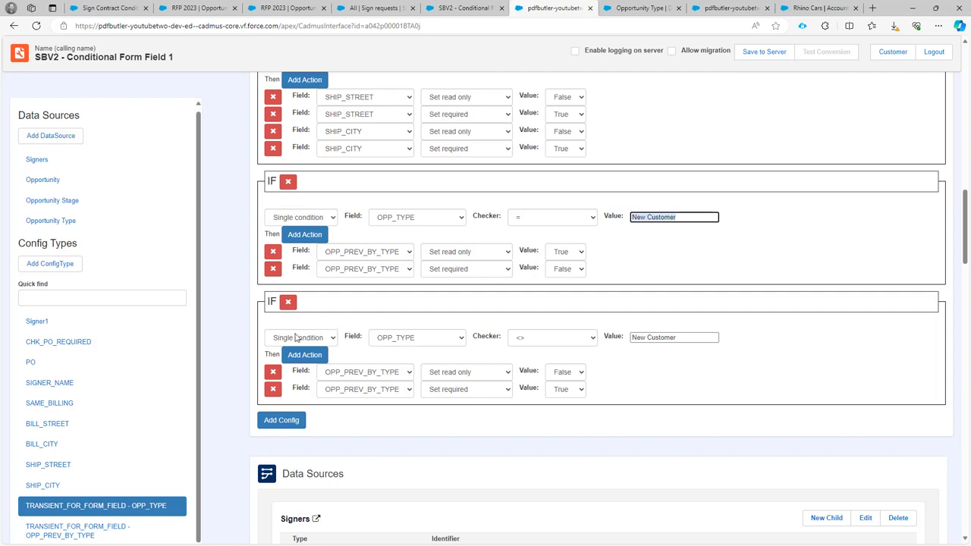
mouse_move(436, 342)
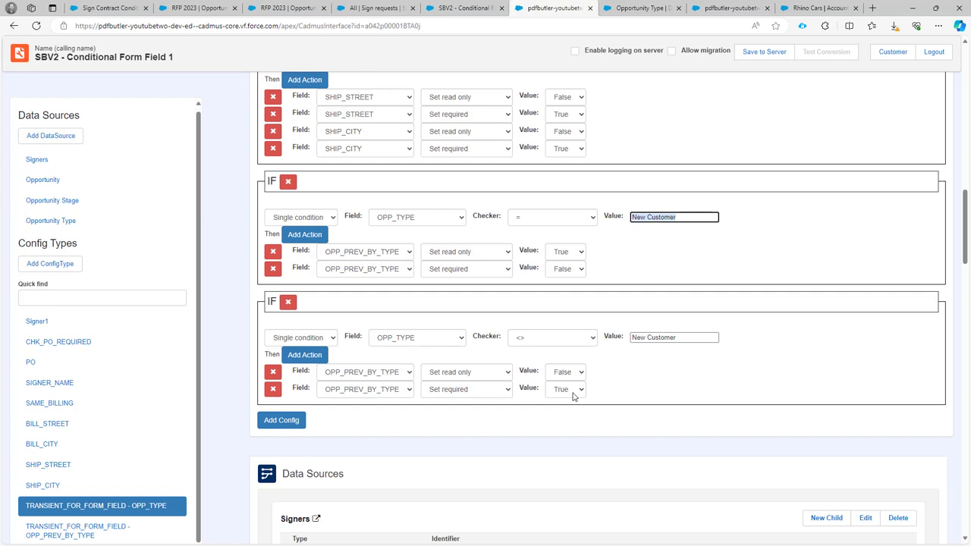
mouse_move(532, 398)
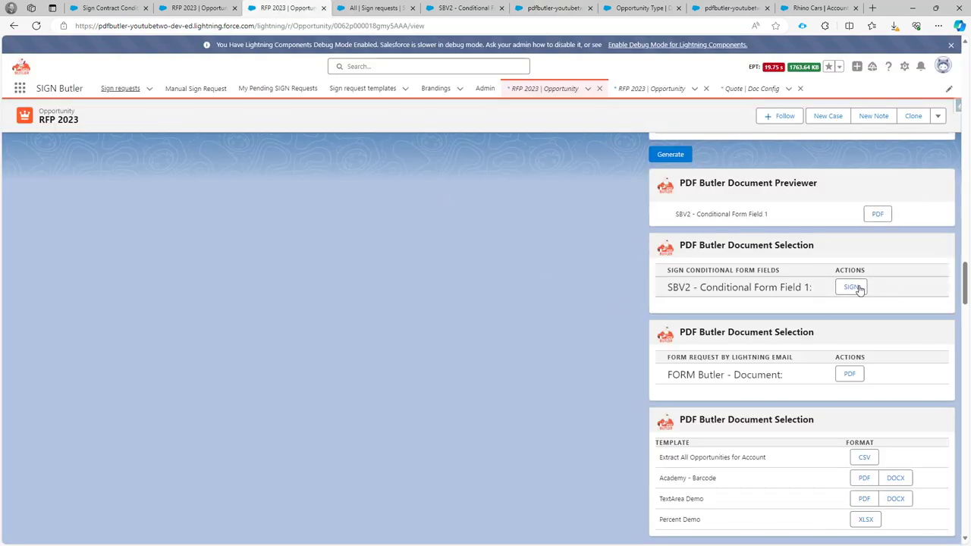
Step: Send SBV2 - Conditional Form Field 1 for signing and go to the sign requests list
click(851, 287)
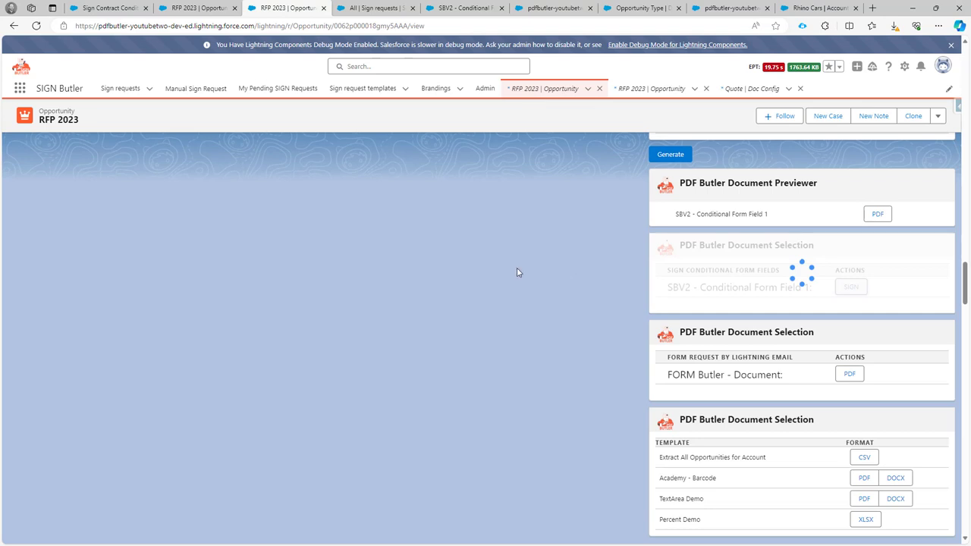
mouse_move(395, 271)
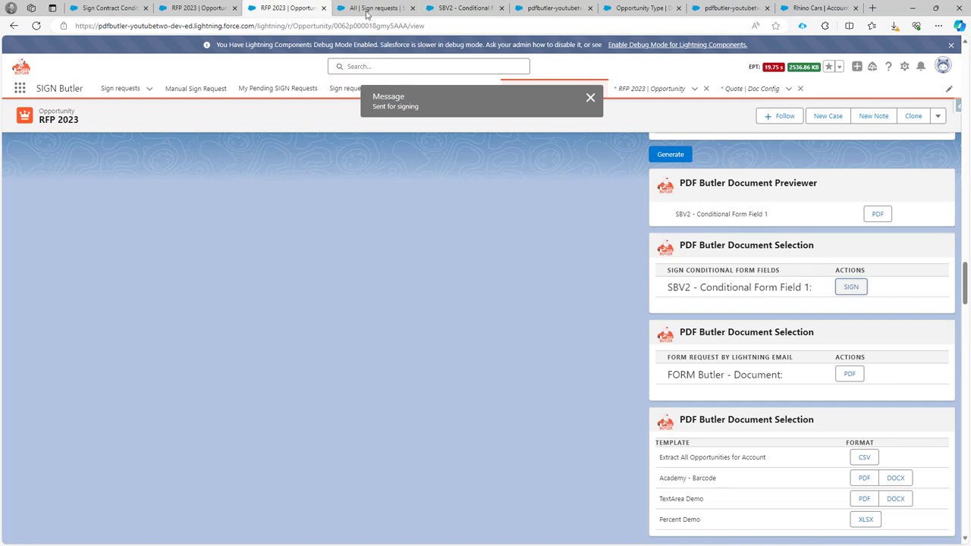
click(372, 9)
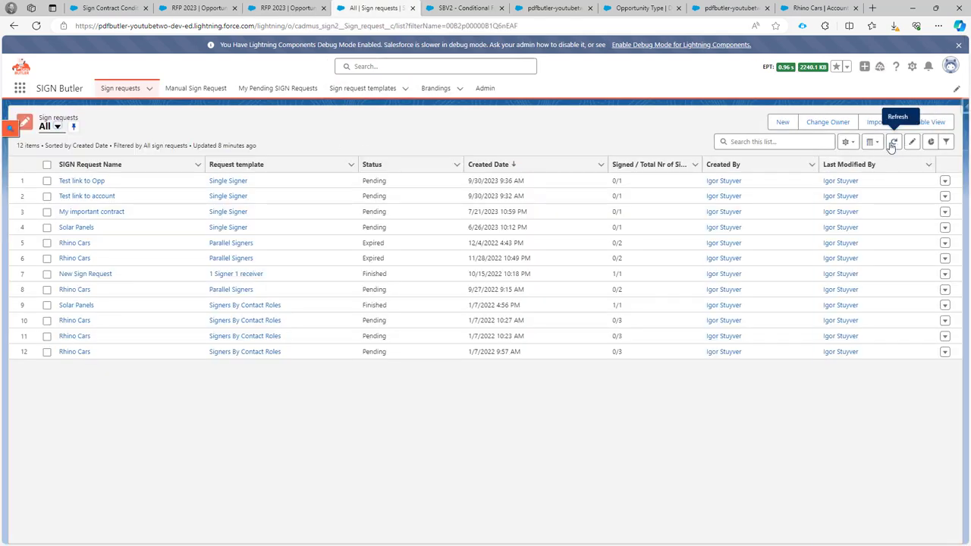
Step: Reload the sign requests list and open the new RFP 2023 request
click(897, 142)
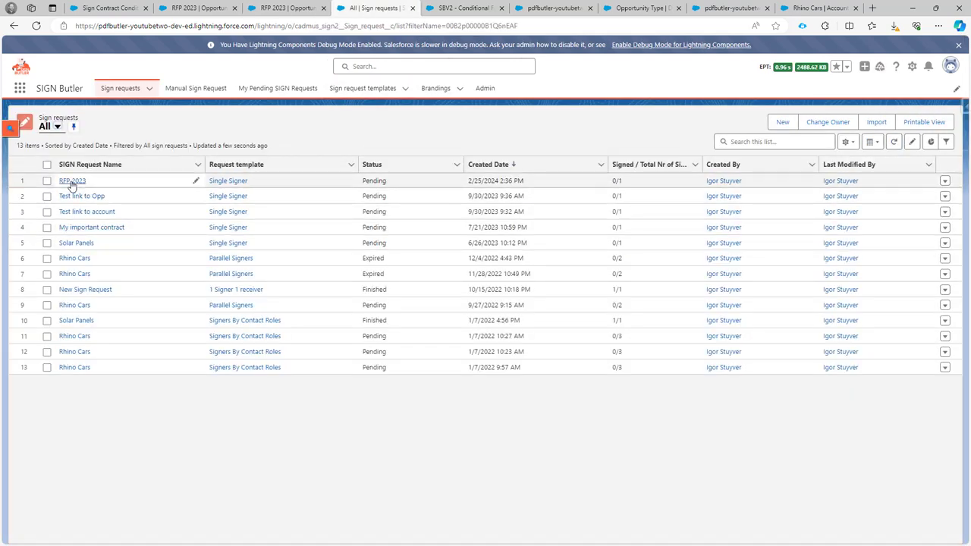
click(73, 180)
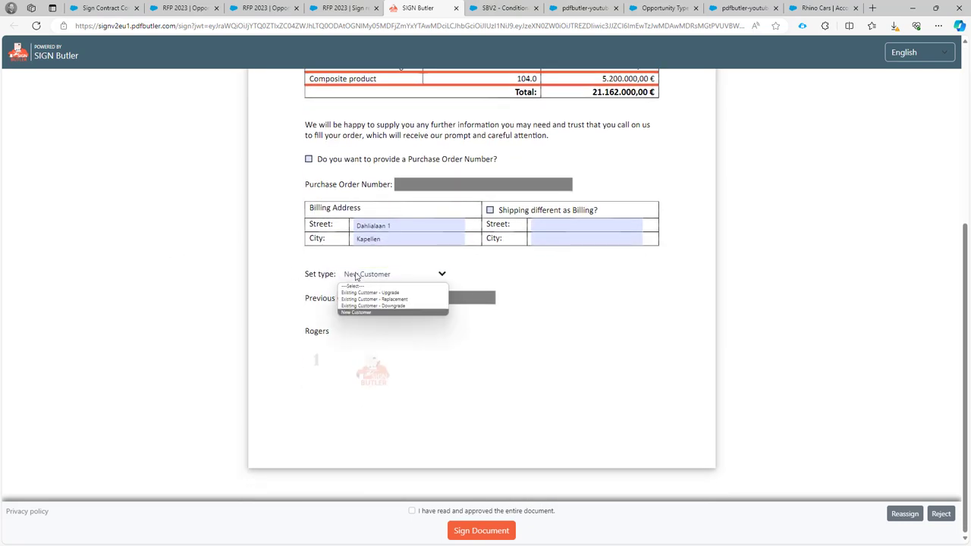
mouse_move(371, 305)
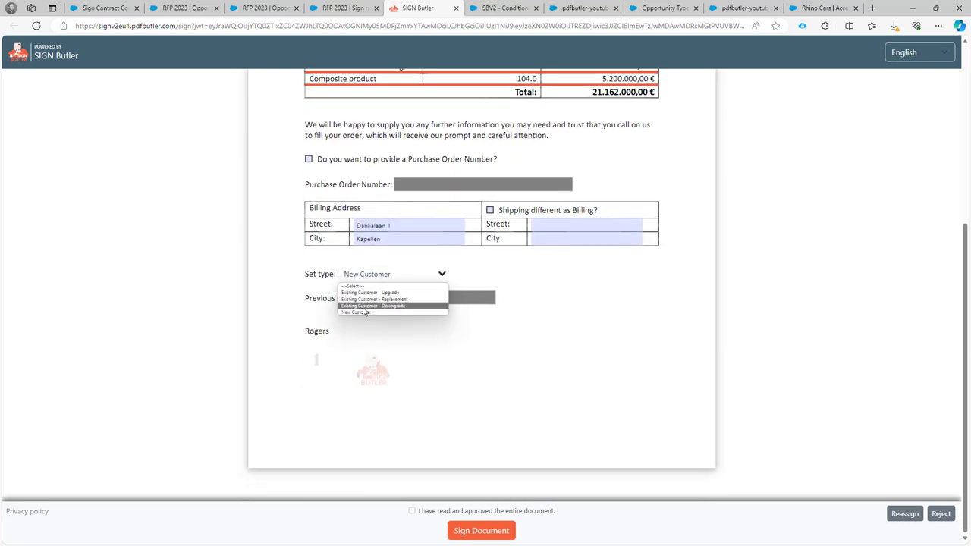
mouse_move(368, 293)
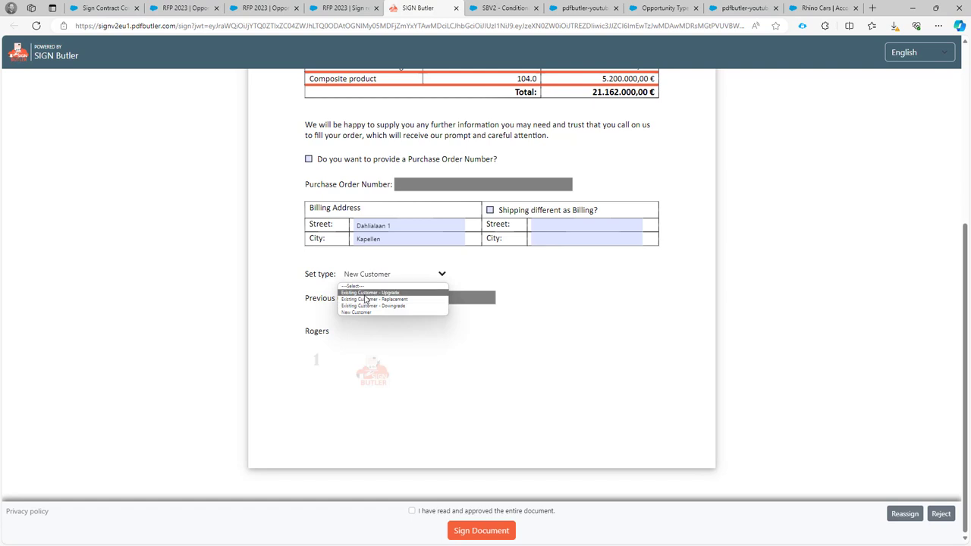
Step: Toggle Set type between Existing Customer - Upgrade and New Customer, testing Previous Opportunity's editability
click(368, 292)
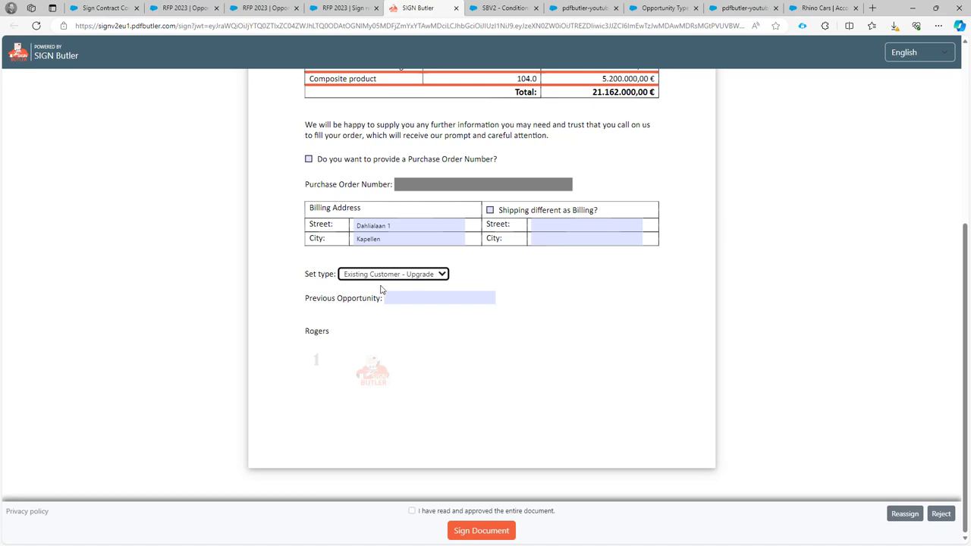
click(440, 298)
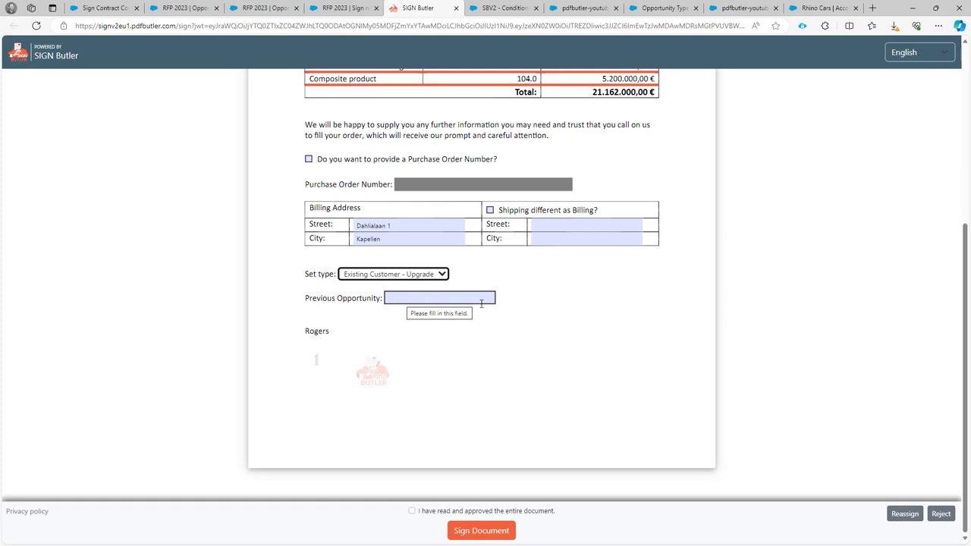
click(393, 274)
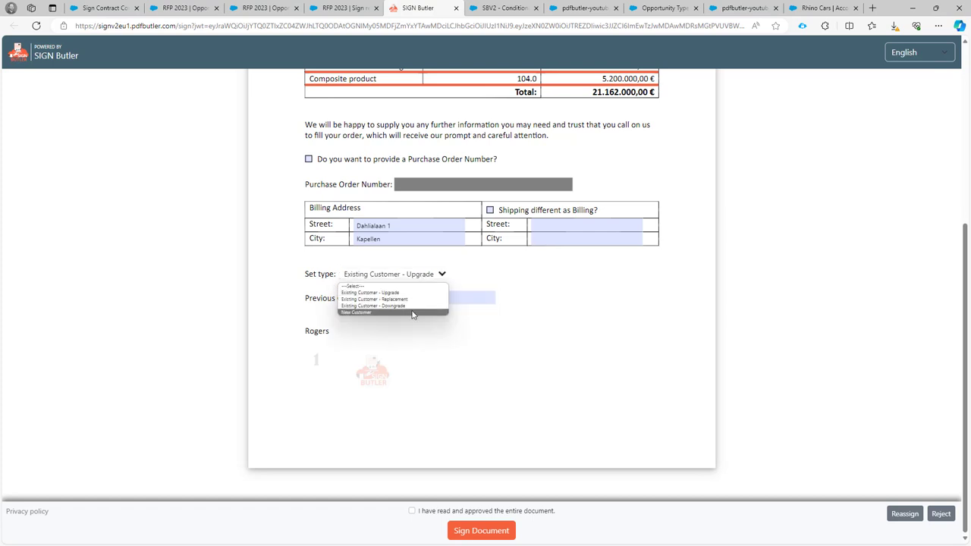
click(354, 313)
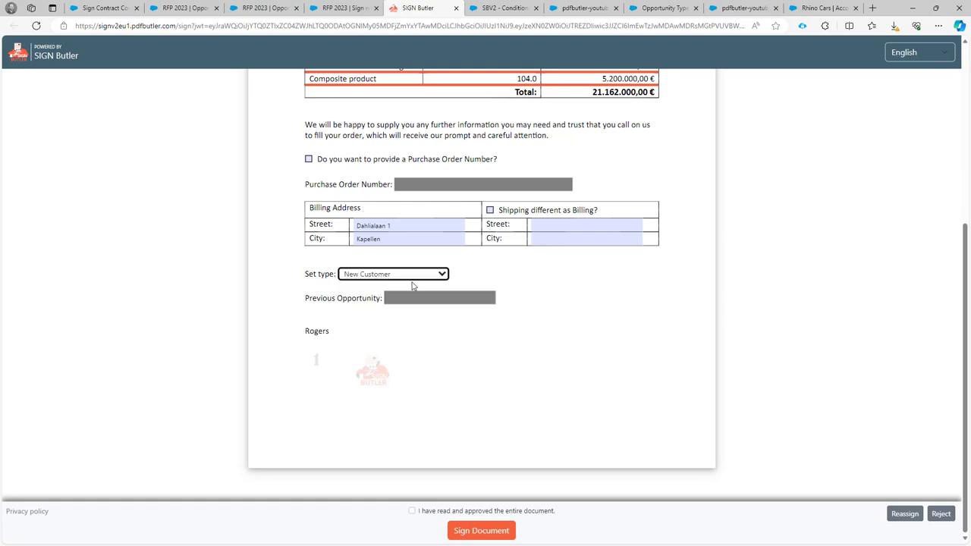
click(392, 274)
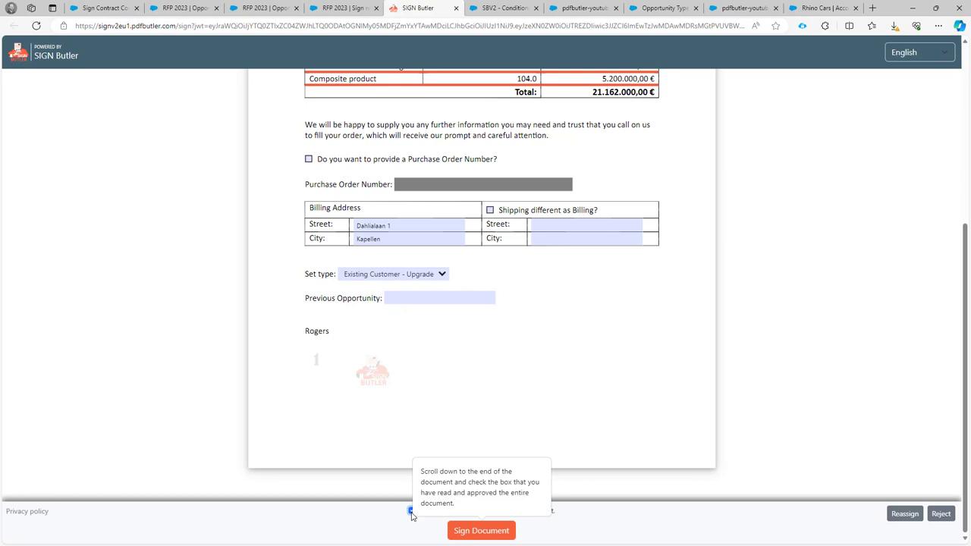
Step: Tick 'I have read and approved' and fill the required Street, City and Previous Opportunity fields
click(409, 513)
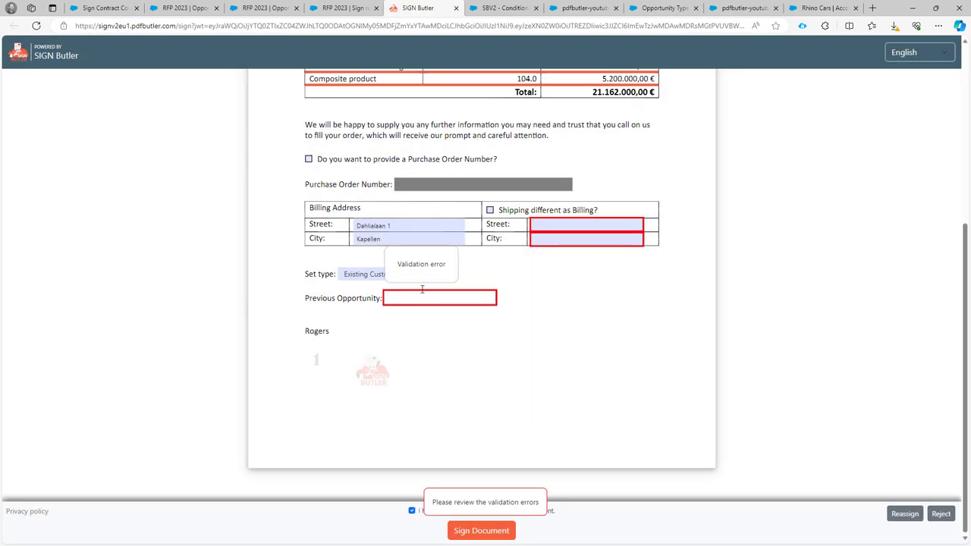
click(438, 298)
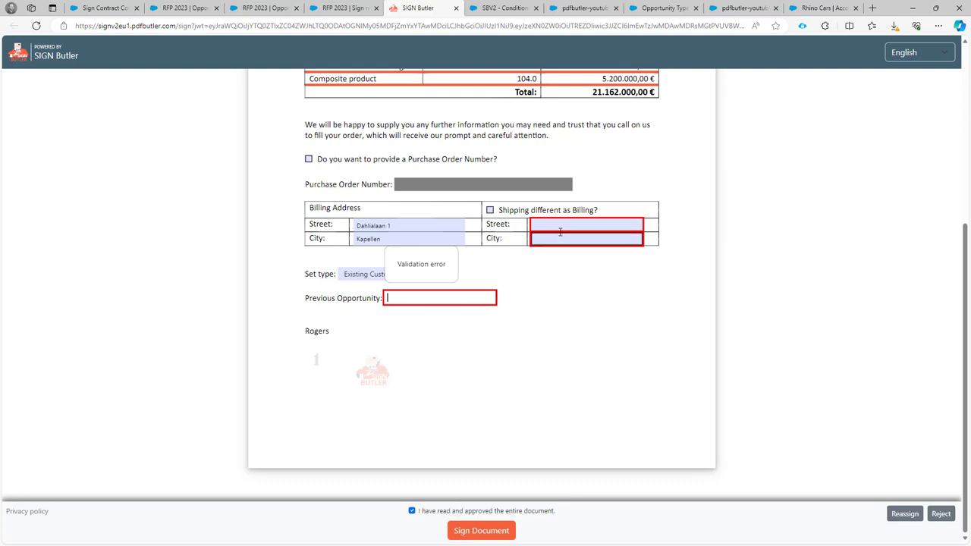
text(kij)
click(587, 239)
text(lmkj)
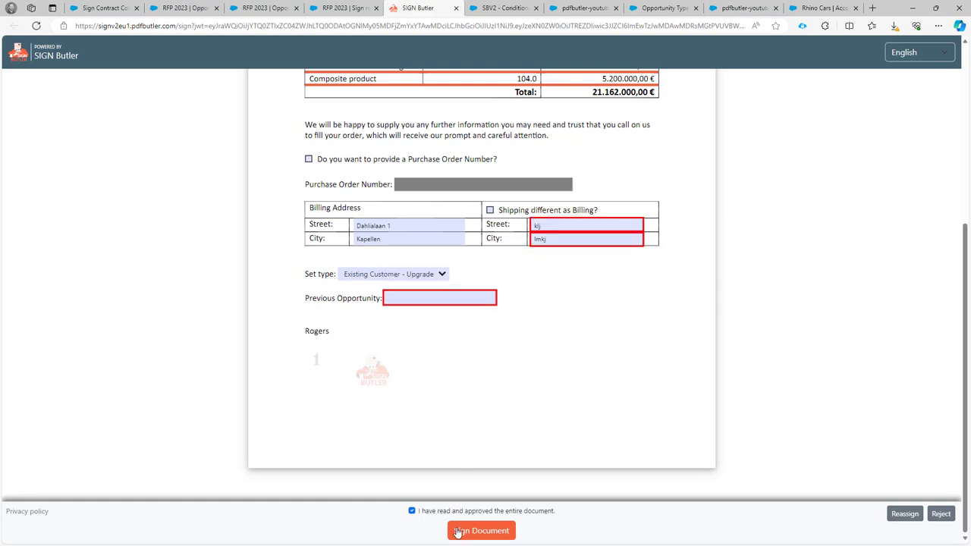
click(481, 530)
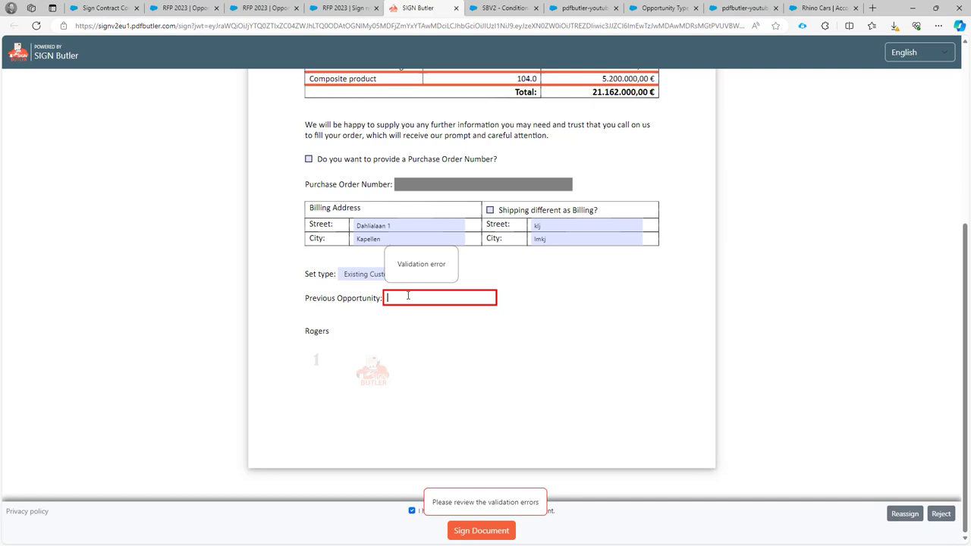
text(oi)
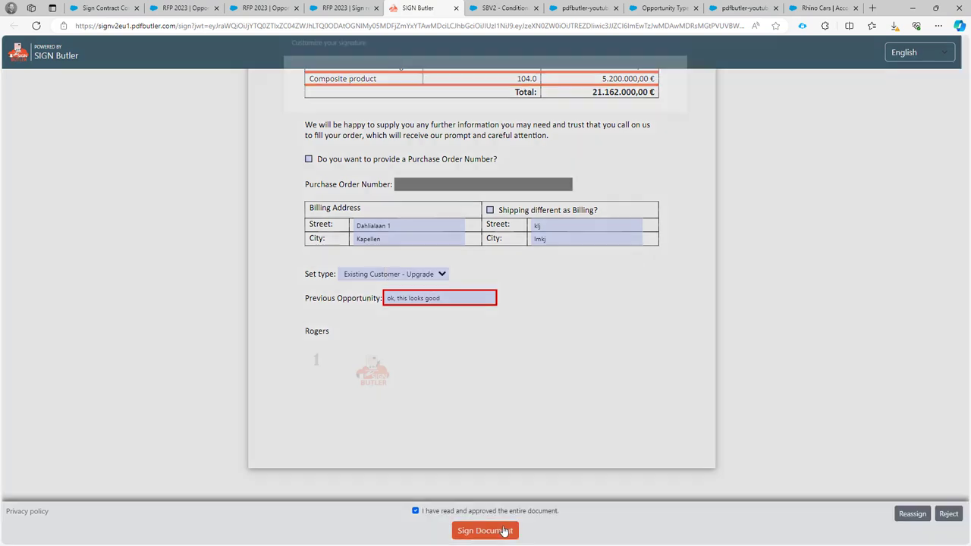
click(484, 531)
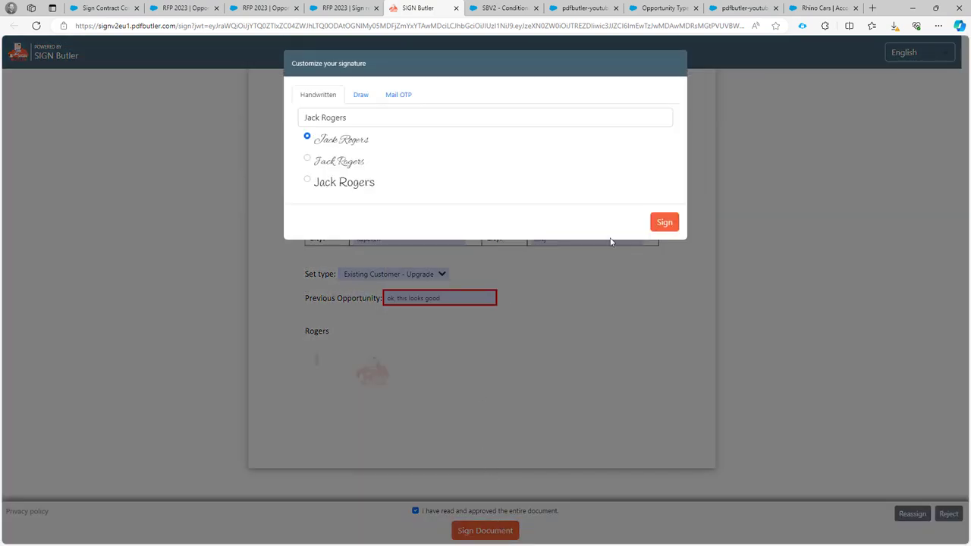
click(665, 221)
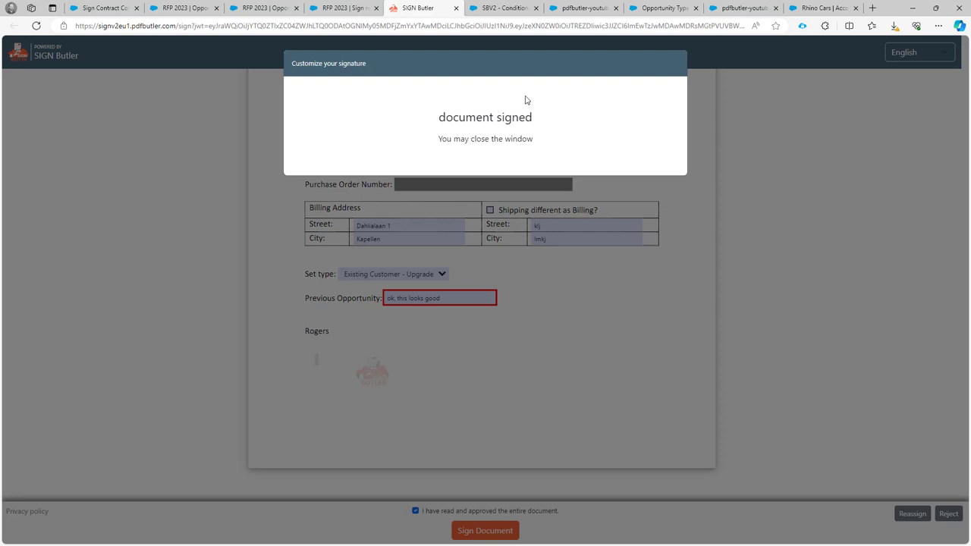
mouse_move(363, 244)
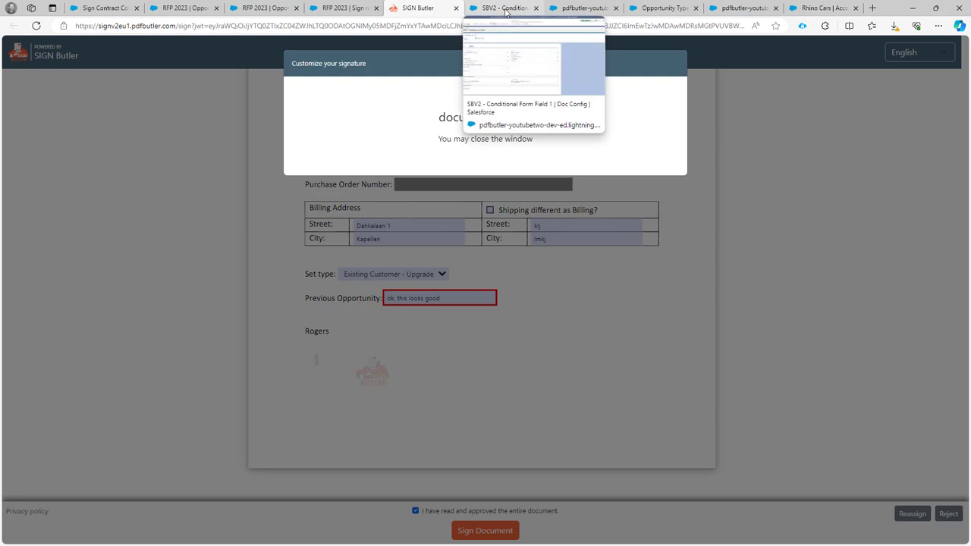
click(584, 8)
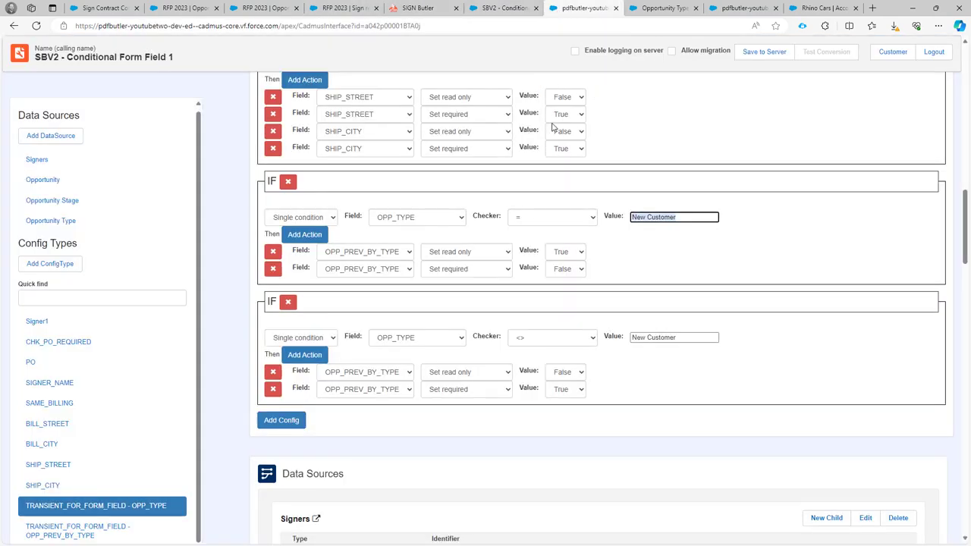